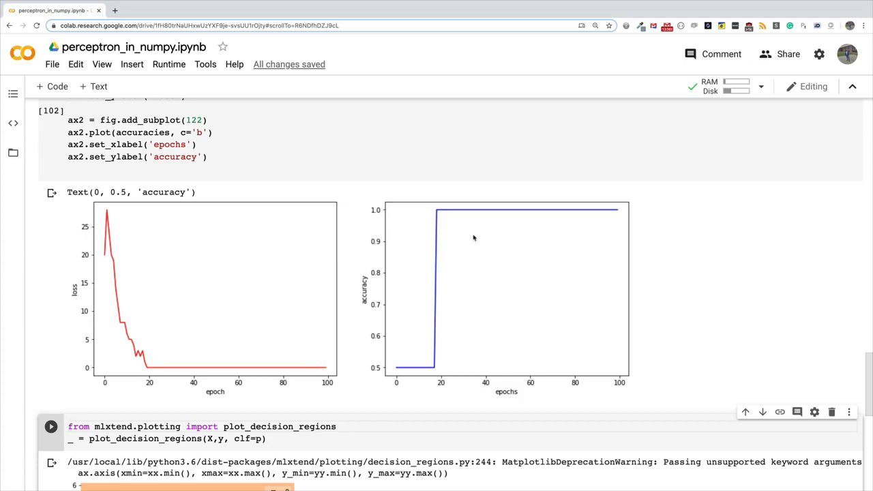
mouse_move(273, 243)
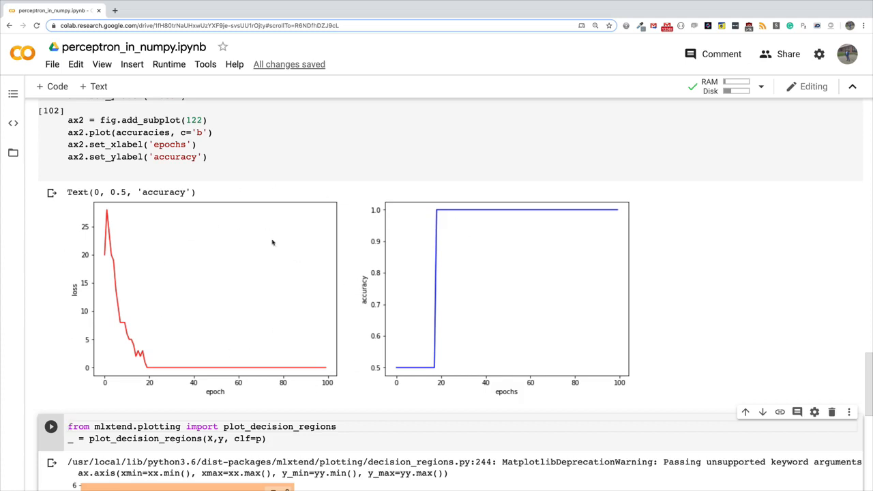
mouse_move(199, 270)
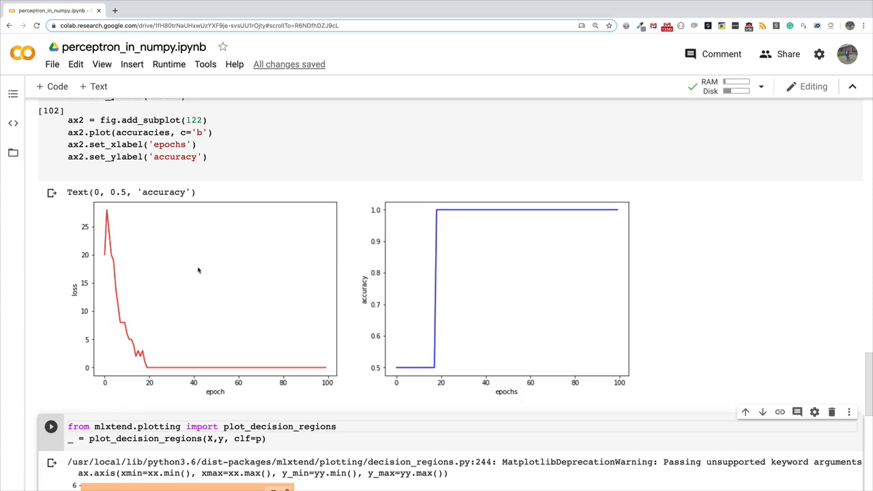
mouse_move(106, 213)
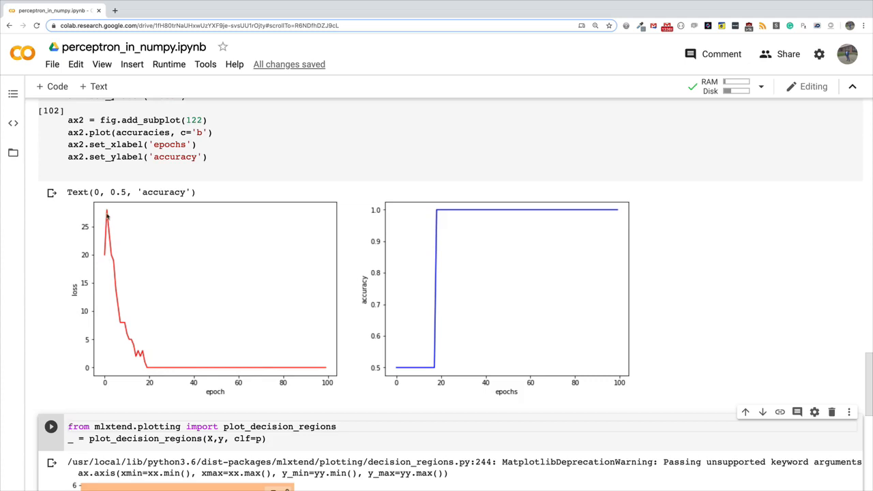
mouse_move(104, 253)
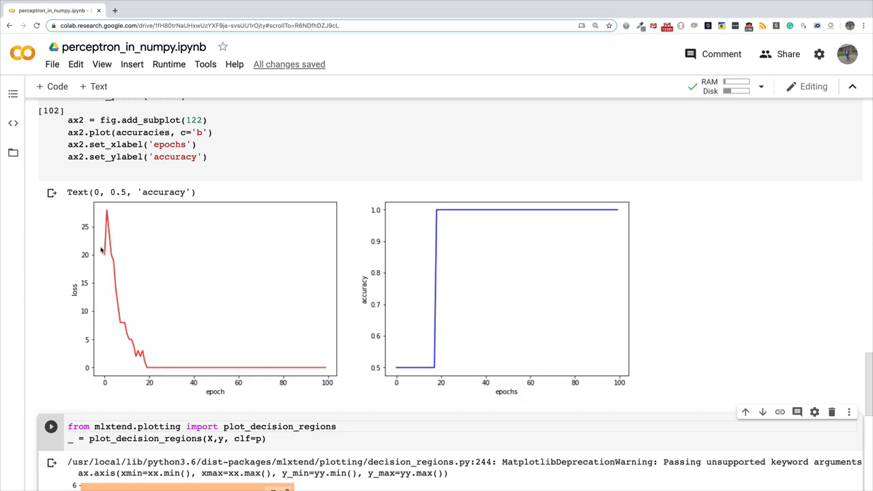
mouse_move(104, 259)
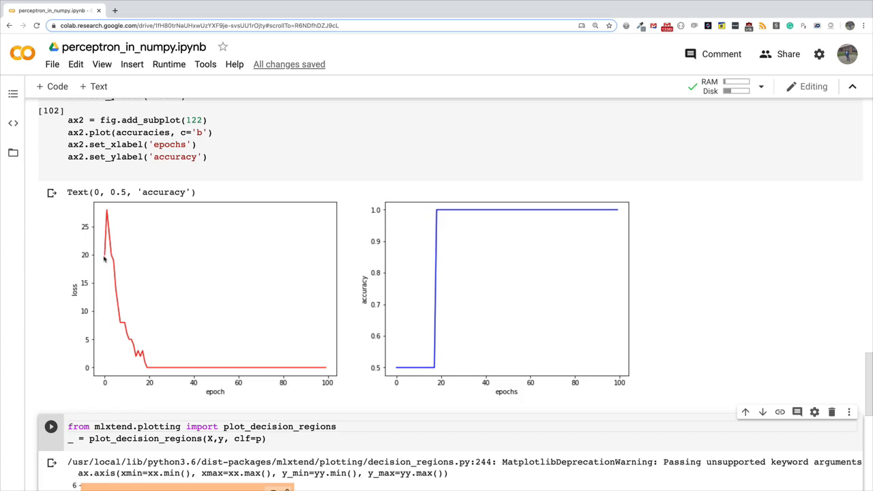
mouse_move(111, 212)
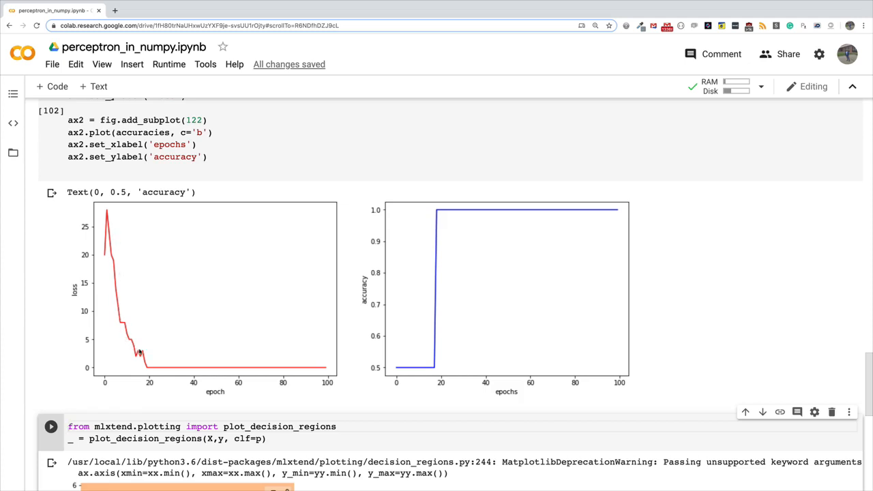
mouse_move(311, 371)
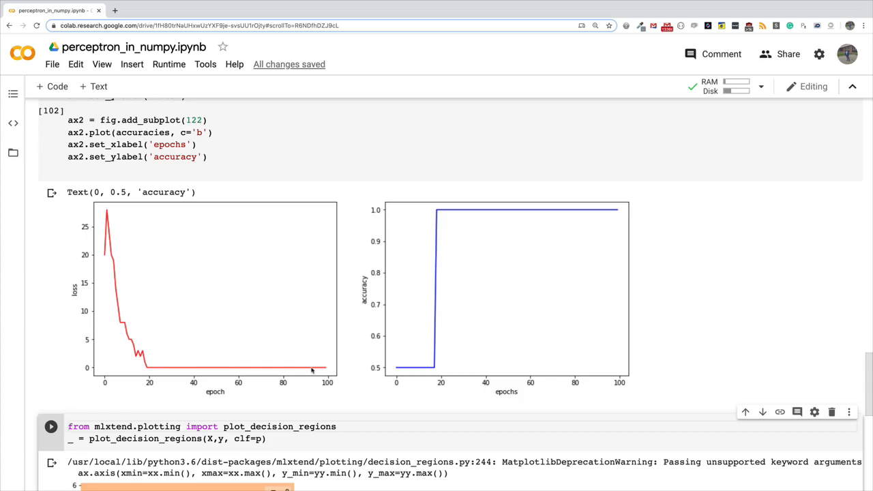
mouse_move(460, 395)
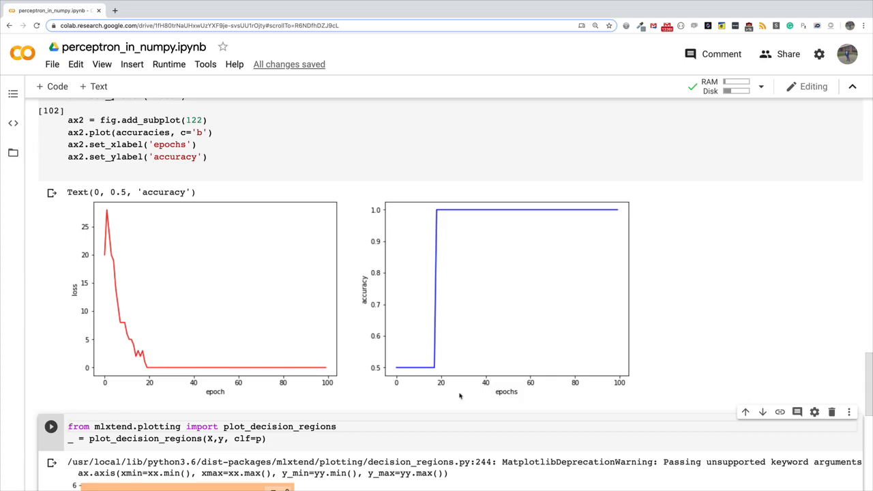
mouse_move(439, 245)
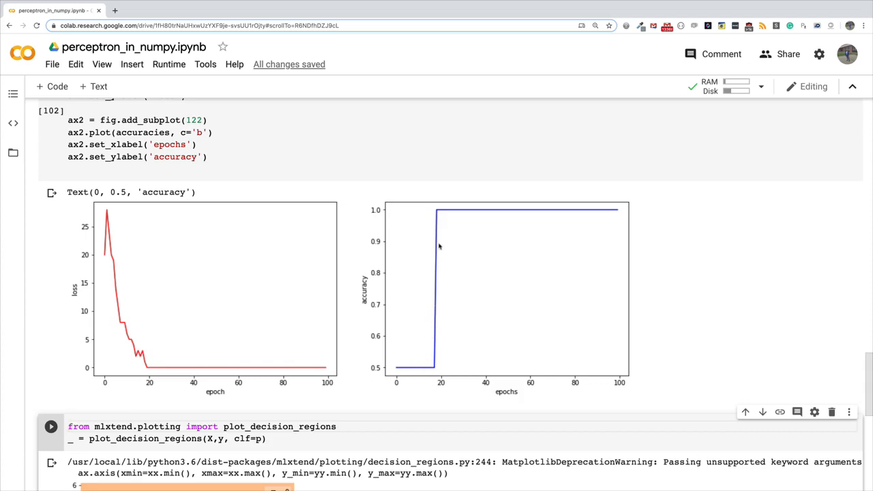
mouse_move(338, 280)
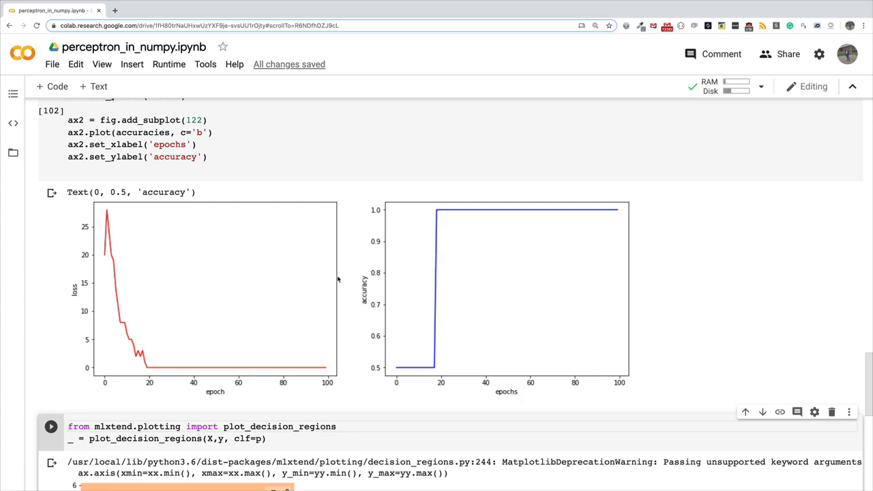
mouse_move(223, 363)
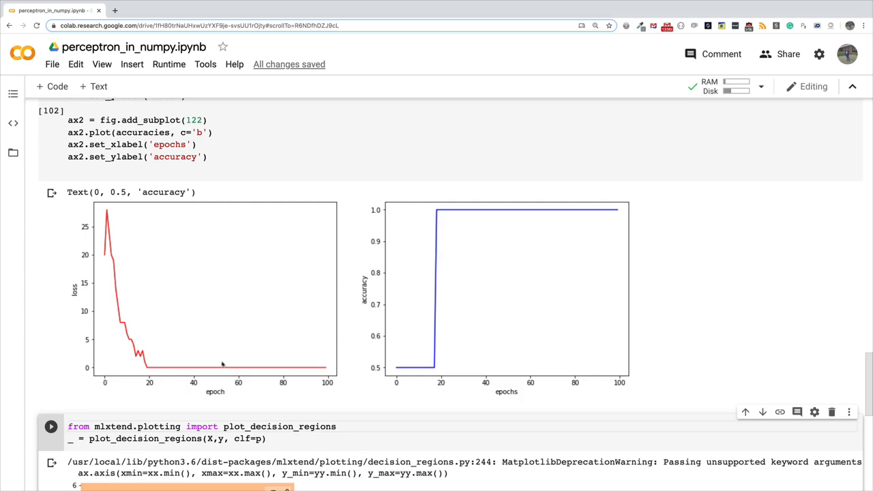
mouse_move(248, 352)
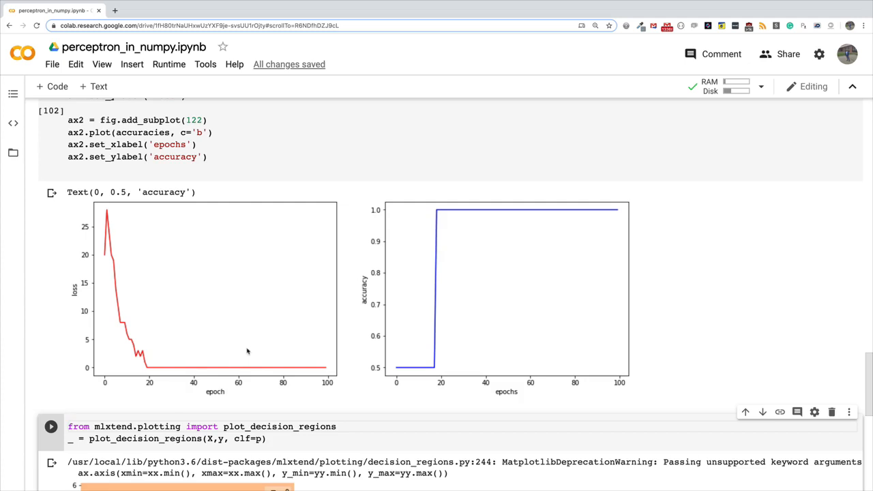
mouse_move(398, 367)
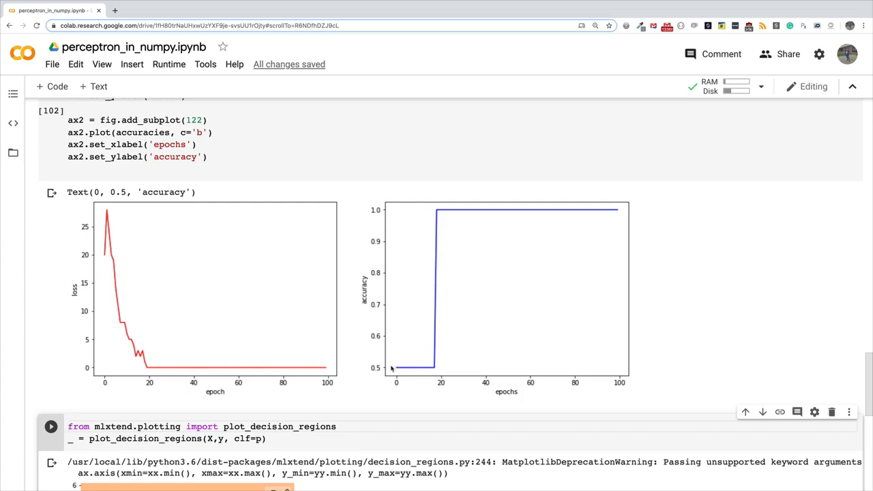
mouse_move(426, 297)
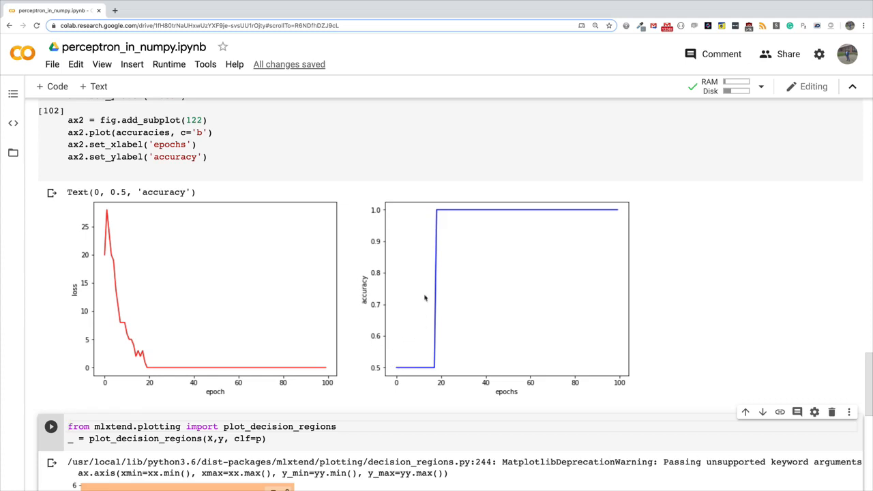
mouse_move(403, 258)
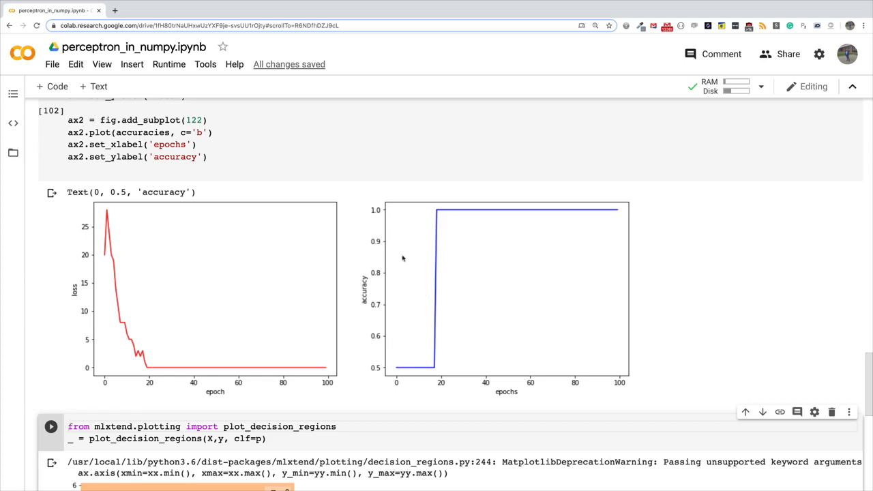
mouse_move(397, 370)
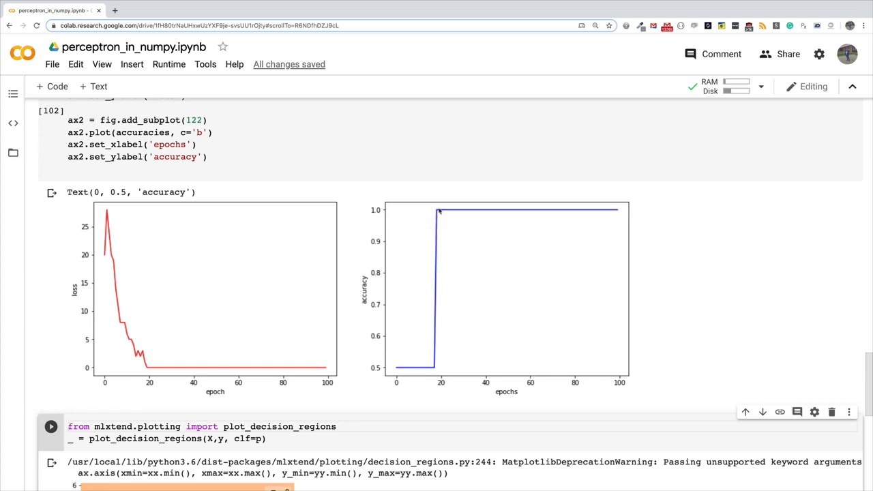
mouse_move(417, 258)
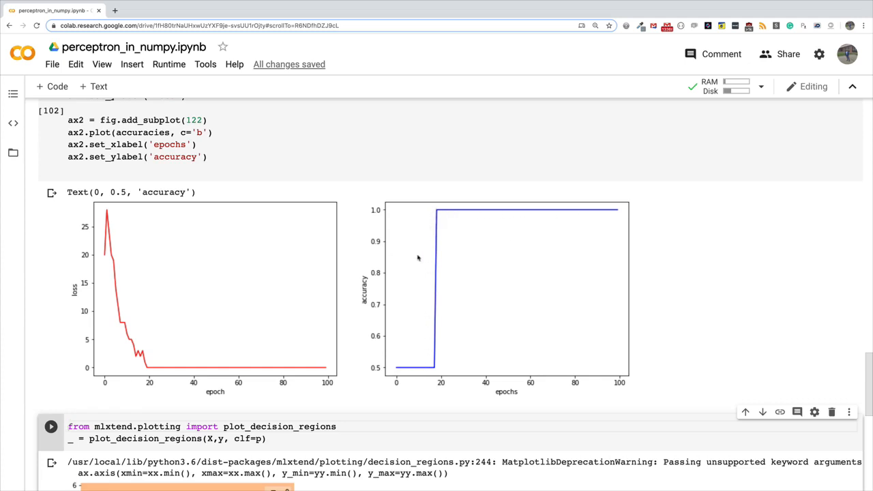
mouse_move(397, 267)
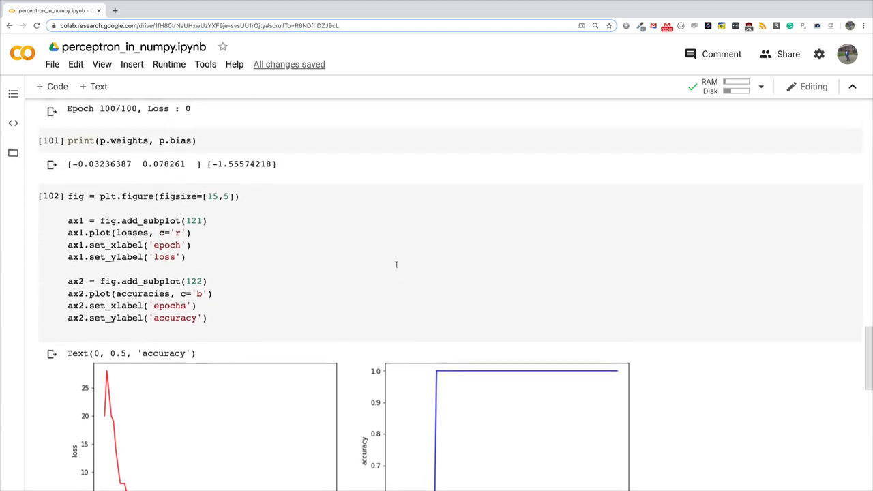
Review the Perceptron class, highlighting the features parameter of accuracy and input_data in train.
scroll("up", 3)
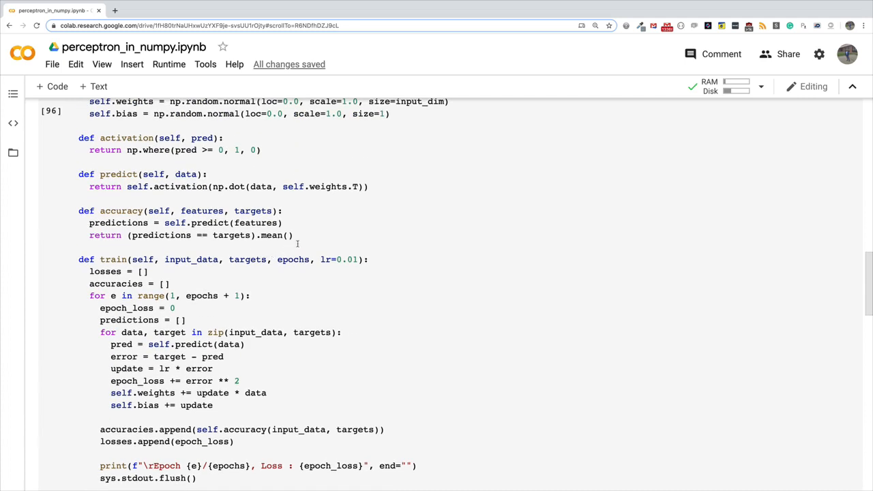
mouse_move(297, 240)
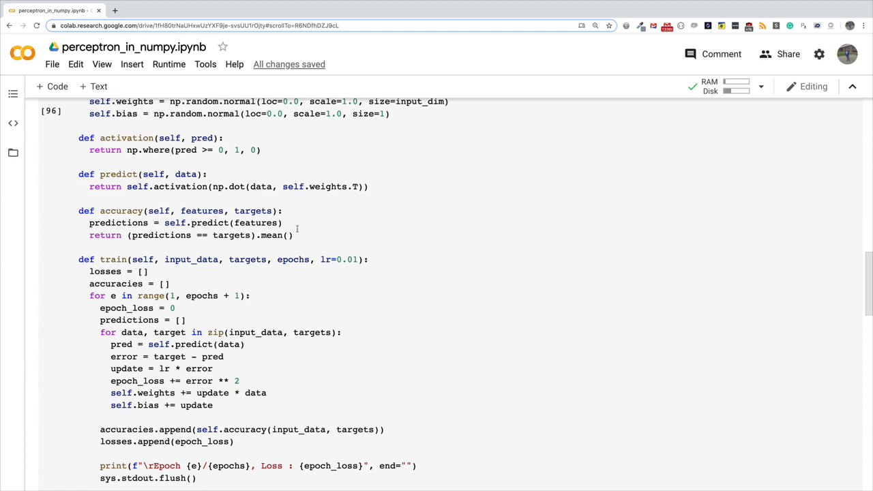
scroll("up", 3)
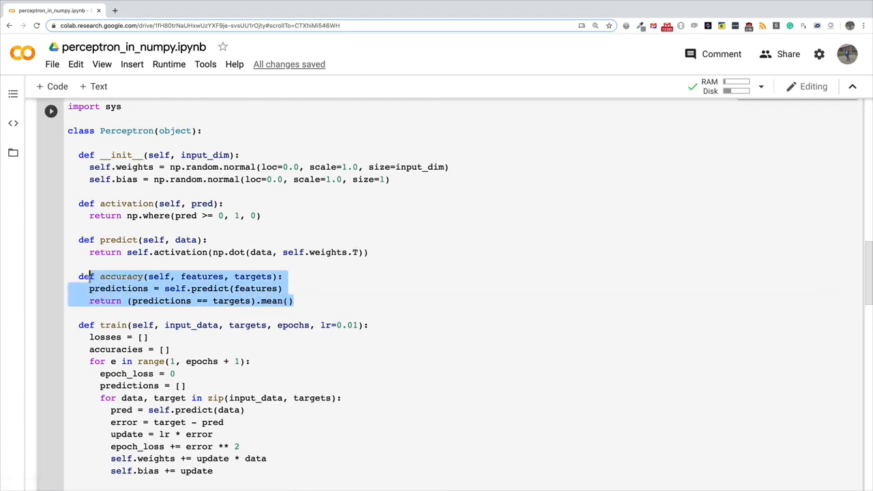
left_click(122, 276)
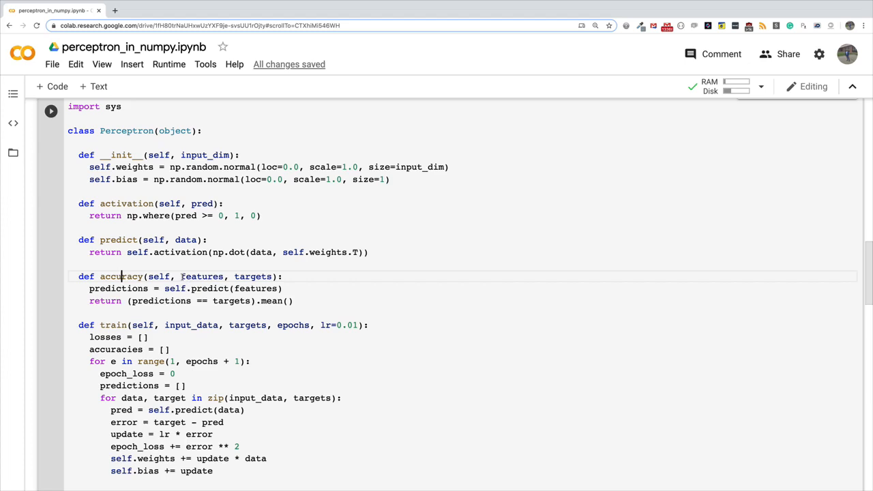
double_click(202, 275)
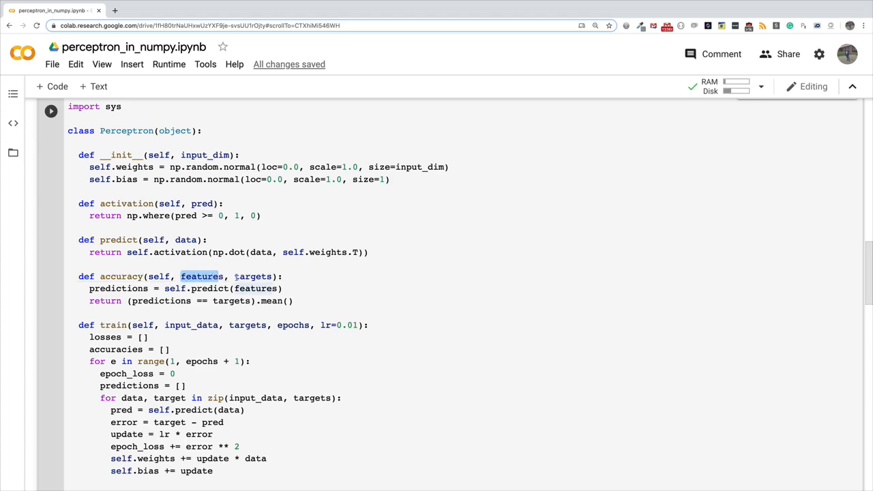
double_click(253, 276)
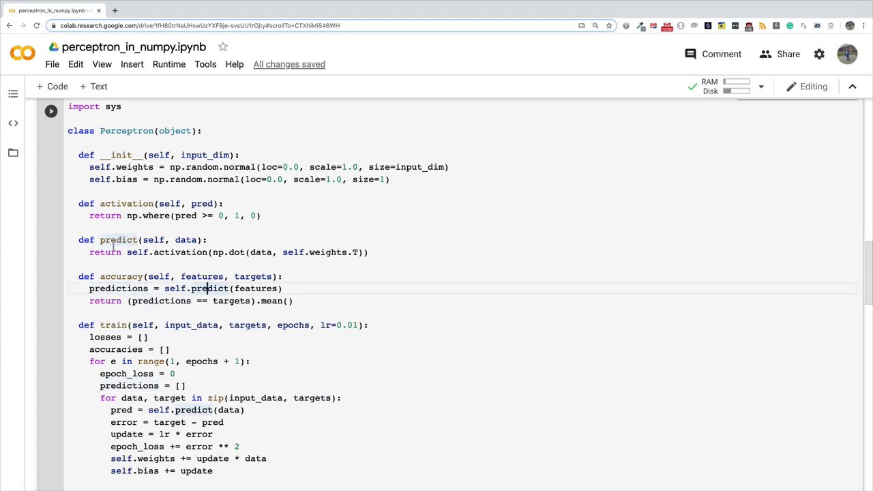
double_click(202, 275)
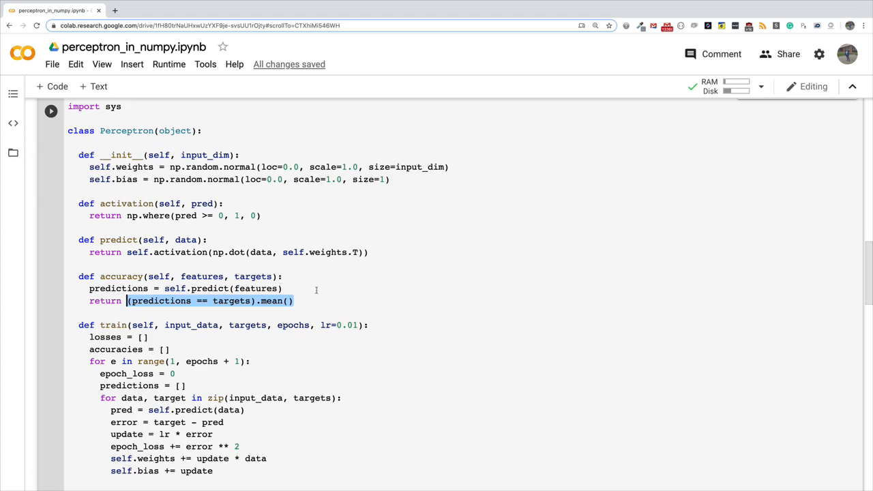
scroll("down", 3)
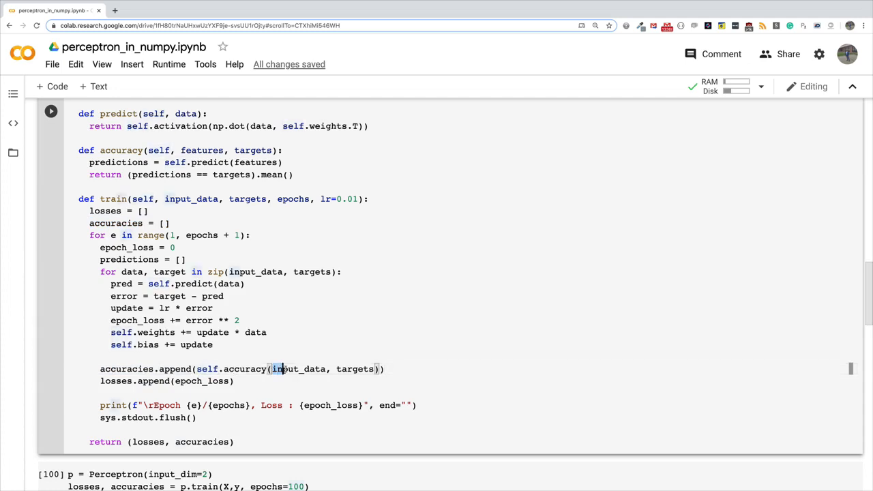
double_click(298, 368)
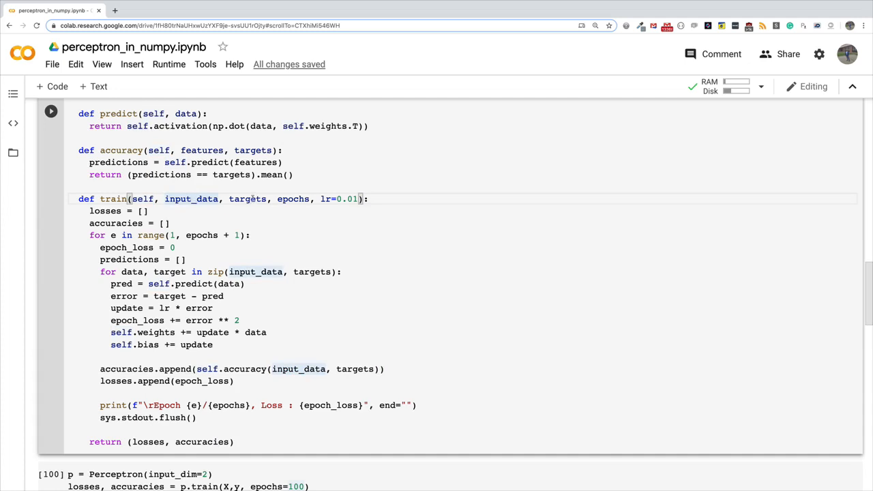
double_click(247, 199)
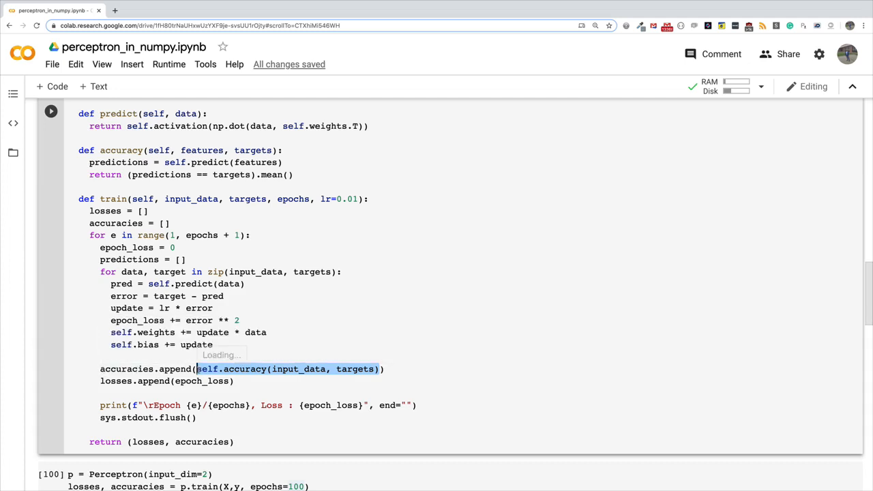
Run the training cell to retrain the perceptron for 100 epochs.
scroll("down", 3)
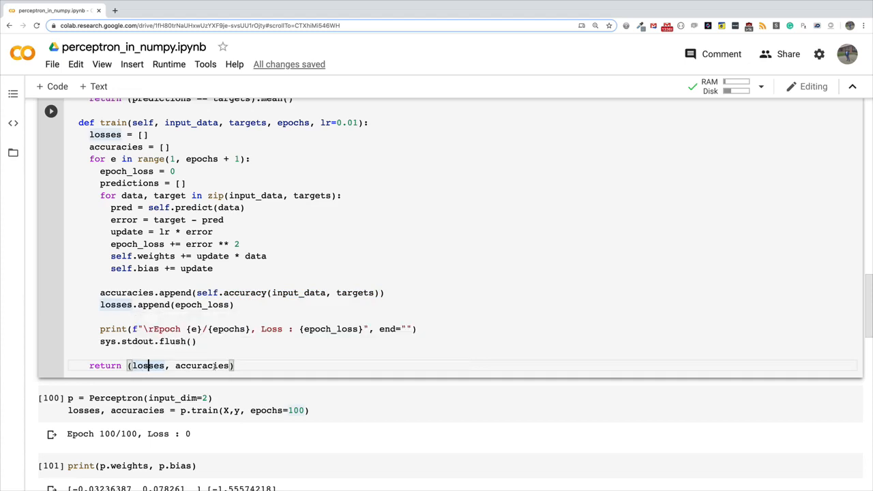
mouse_move(202, 365)
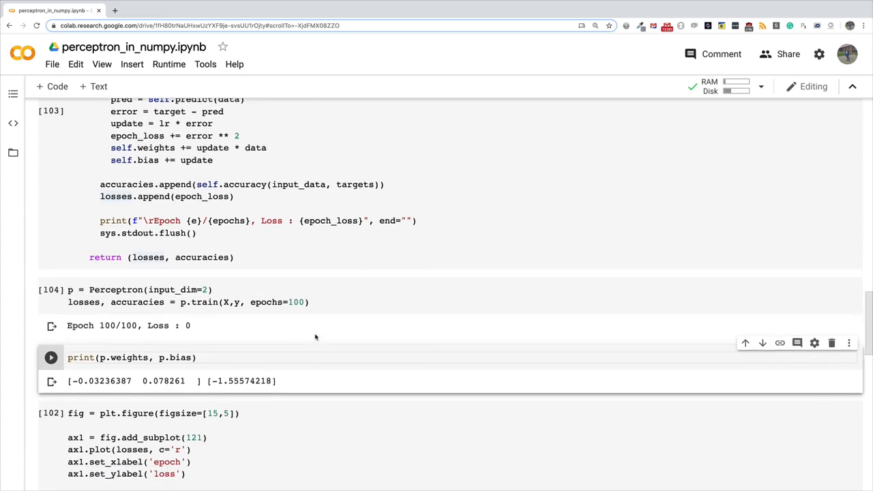
scroll("down", 3)
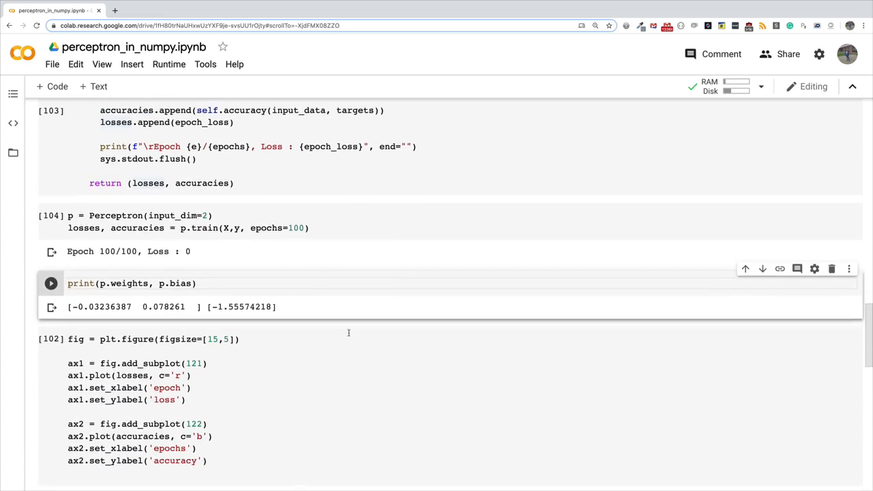
left_click(51, 282)
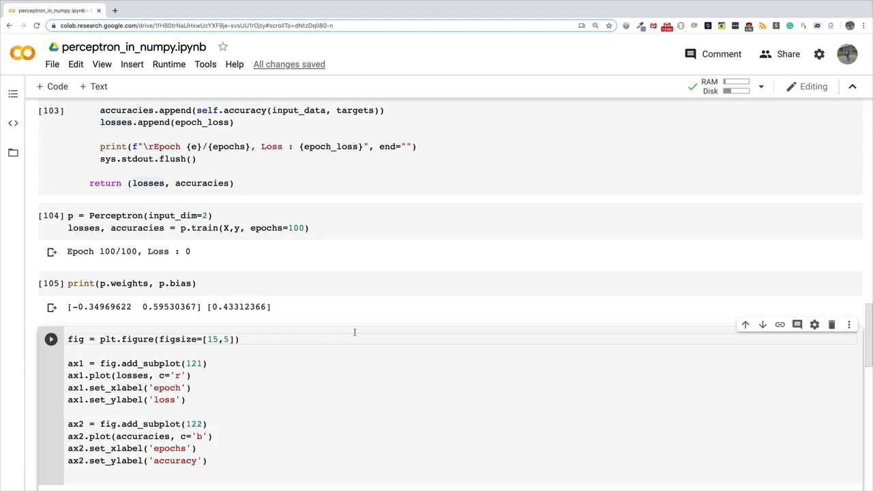
Scroll through the weights printout and the fresh loss and accuracy plots.
scroll("up", 3)
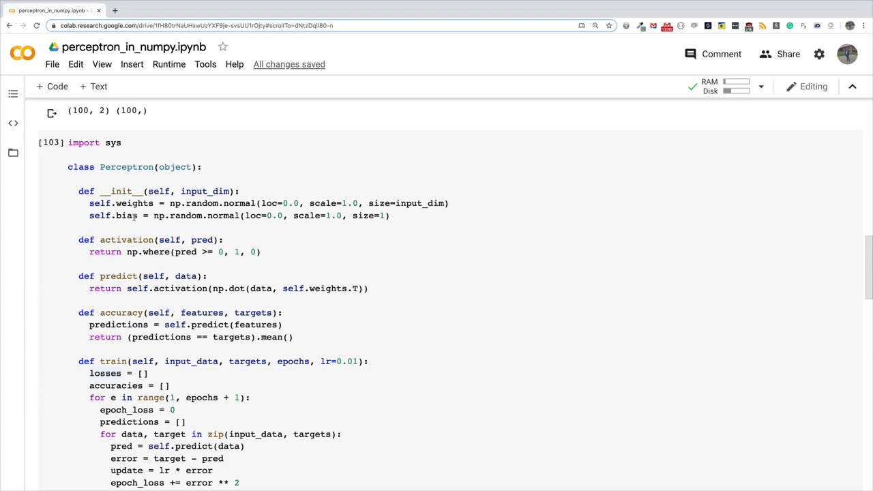
scroll("down", 3)
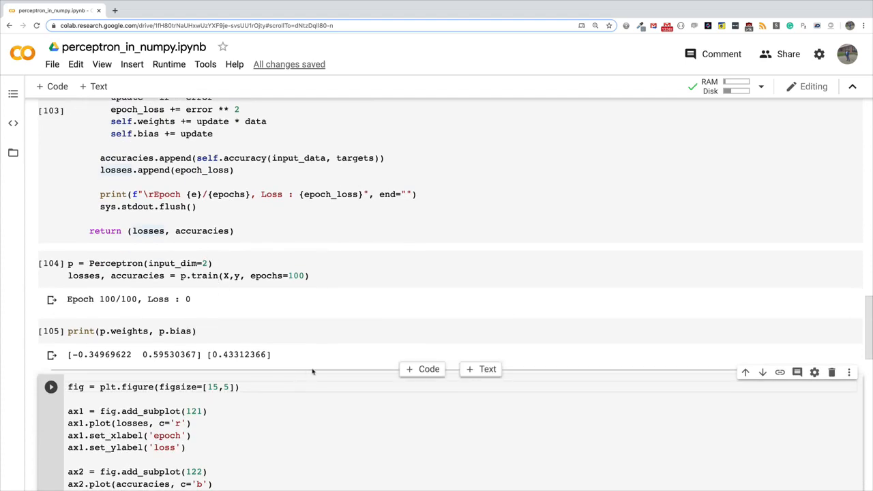
scroll("down", 3)
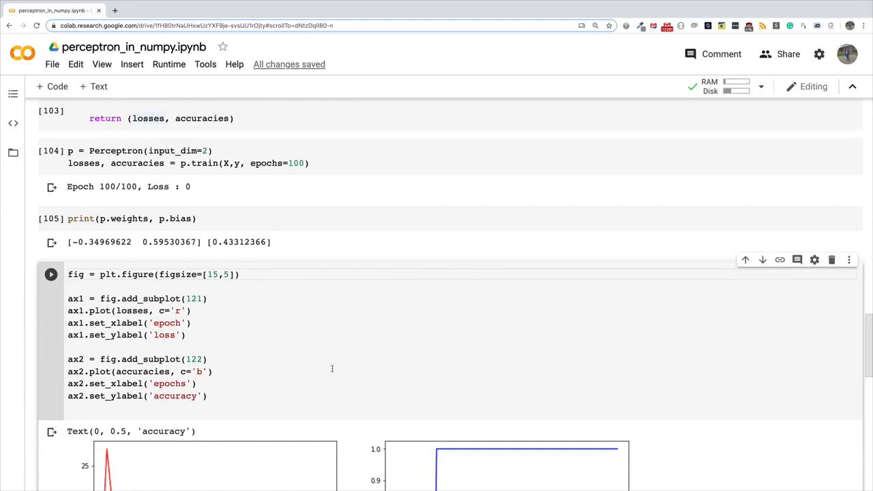
scroll("down", 3)
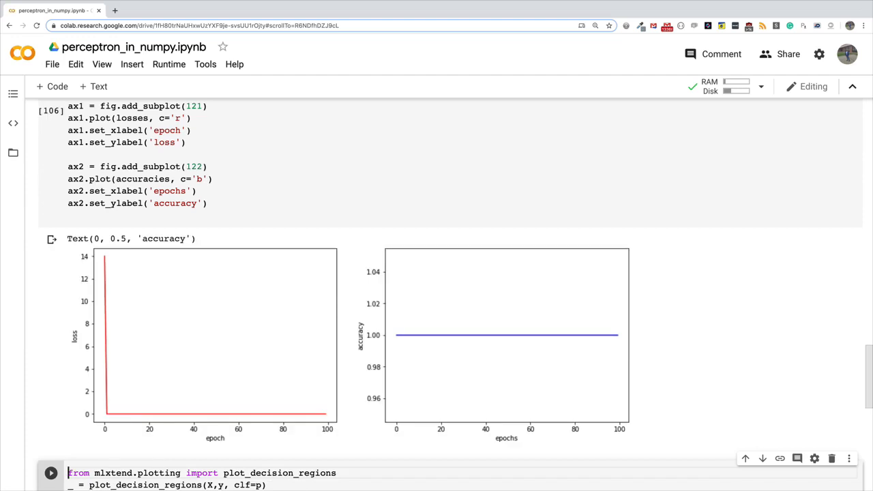
mouse_move(90, 341)
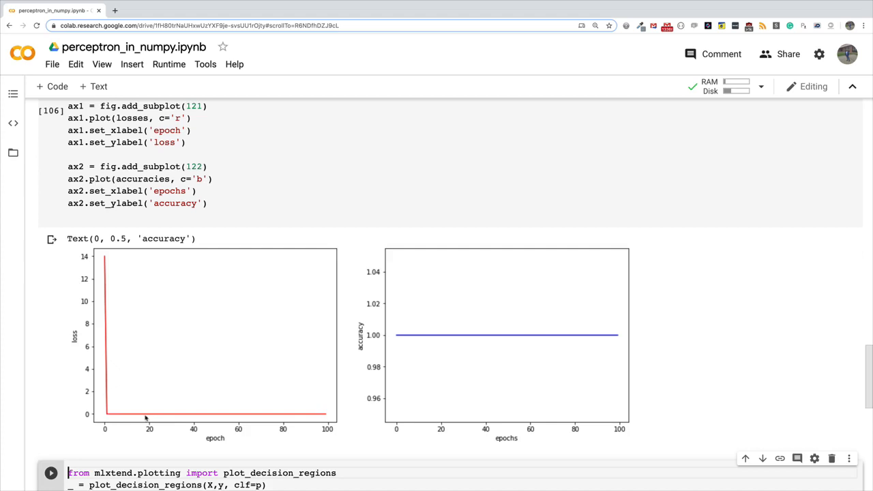
mouse_move(103, 421)
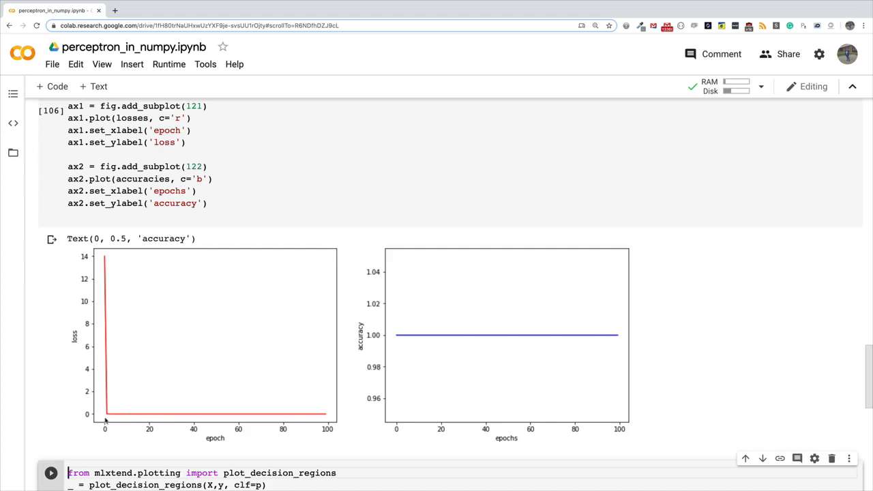
mouse_move(390, 435)
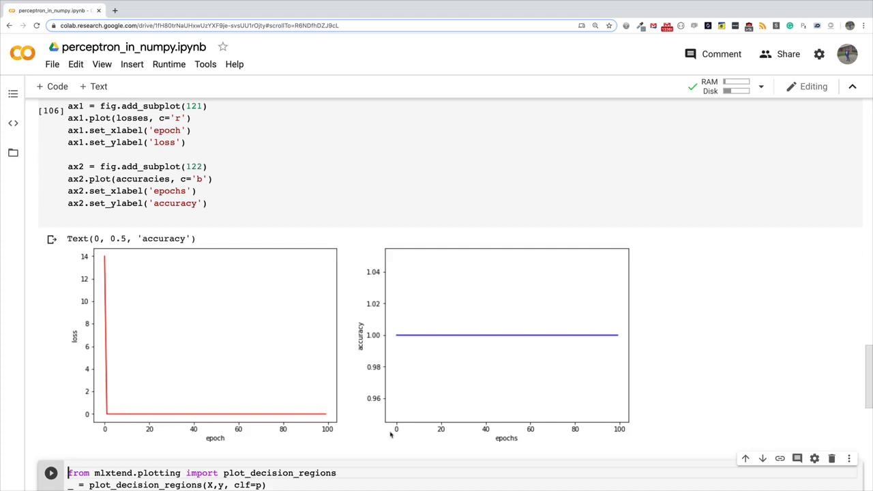
mouse_move(398, 429)
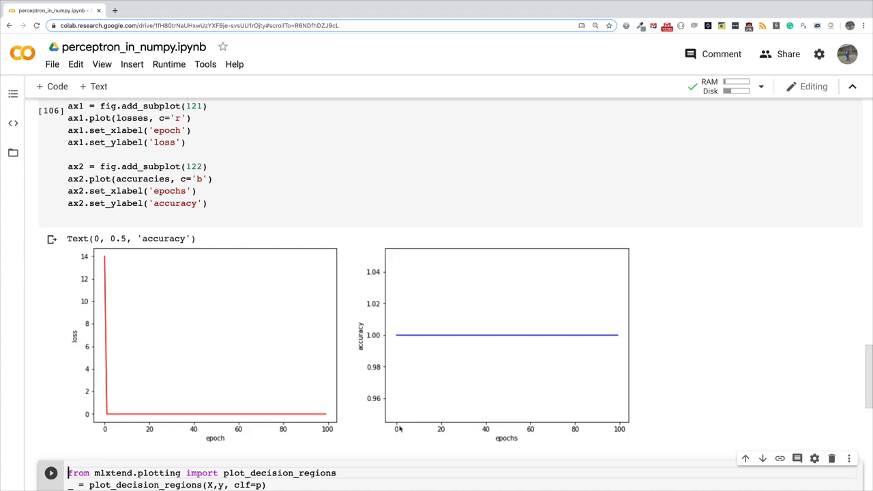
mouse_move(397, 339)
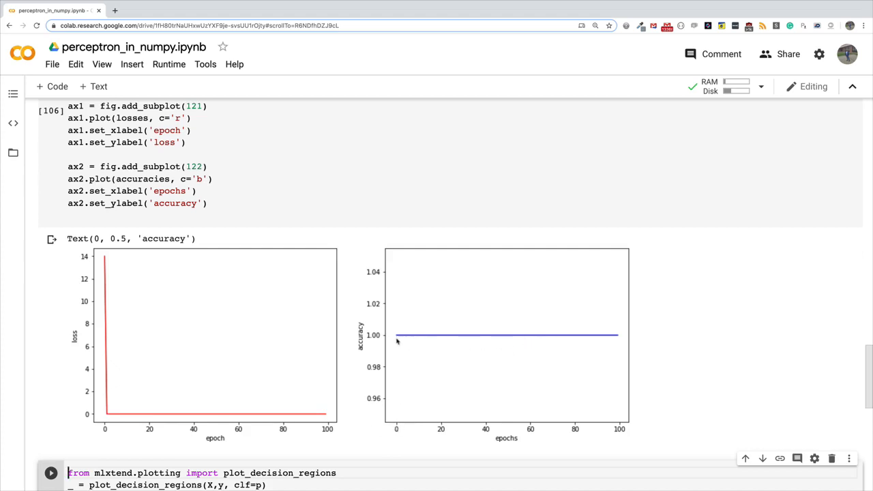
mouse_move(406, 341)
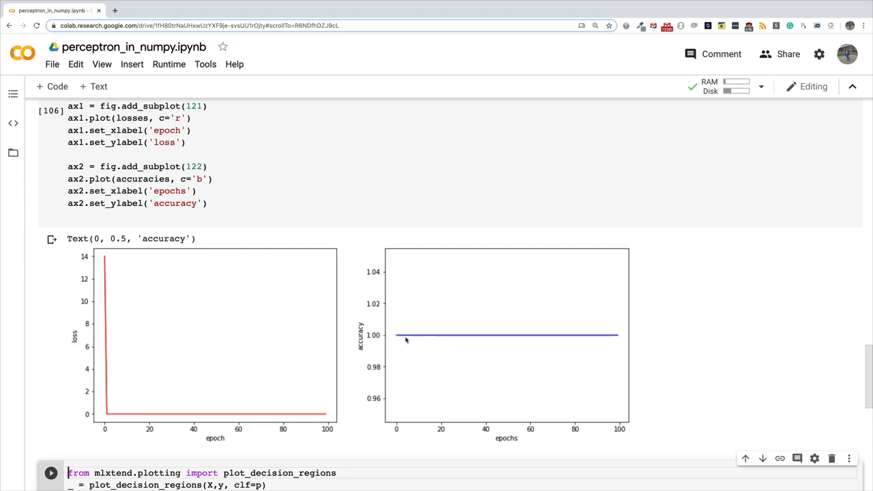
mouse_move(505, 388)
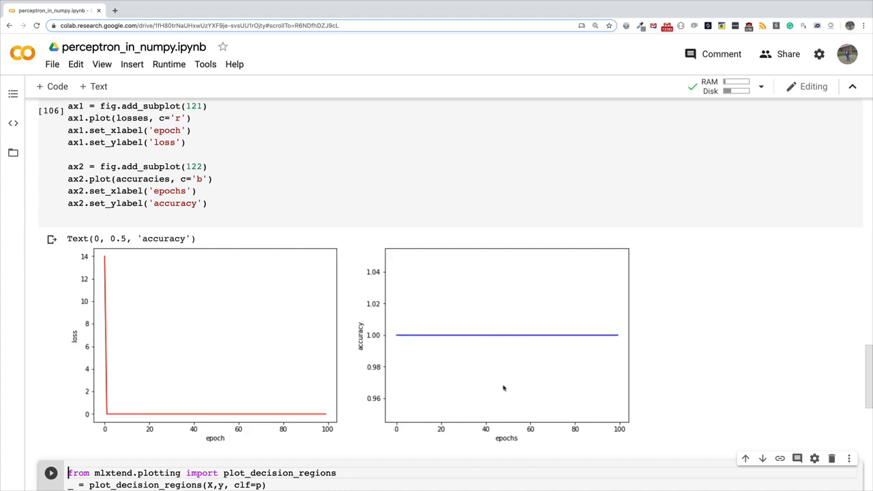
mouse_move(468, 352)
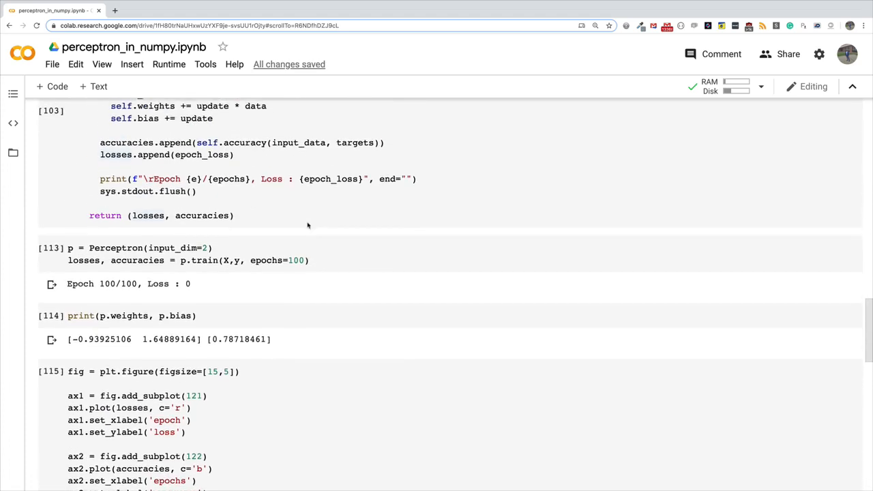
Set epochs=50 in the p.train call and run the training cell.
left_click(205, 266)
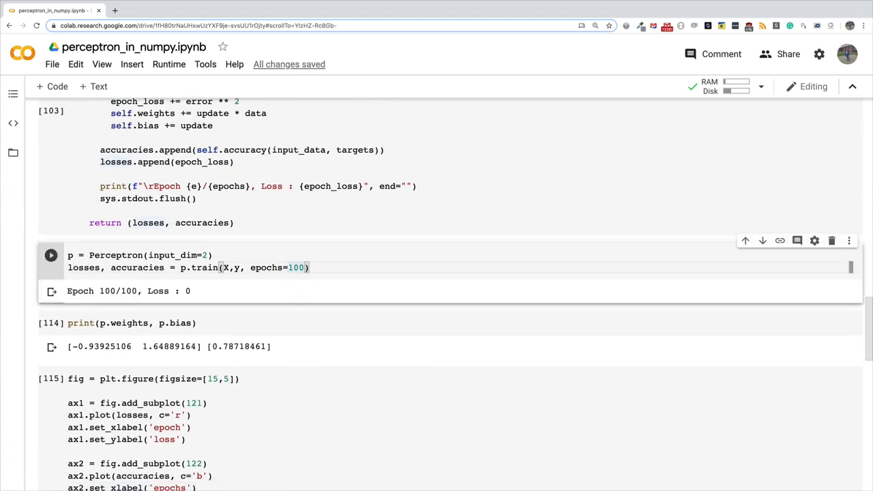
type("50")
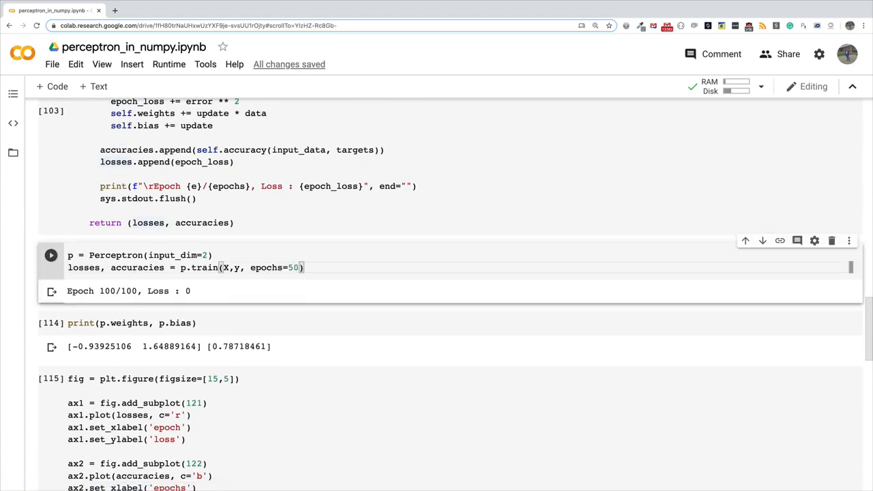
left_click(51, 255)
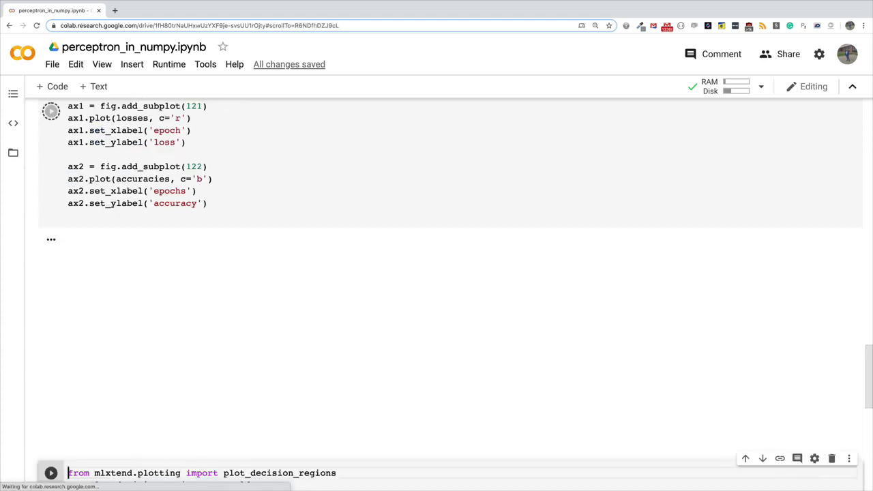
left_click(51, 111)
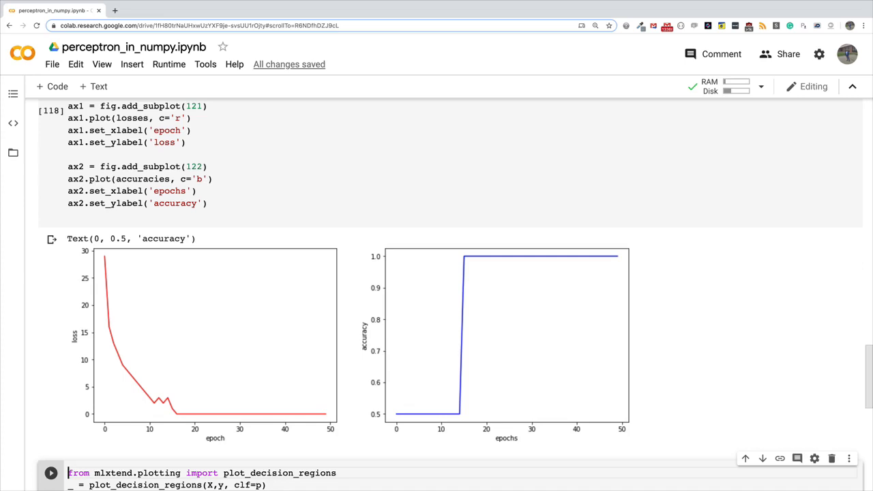
mouse_move(199, 276)
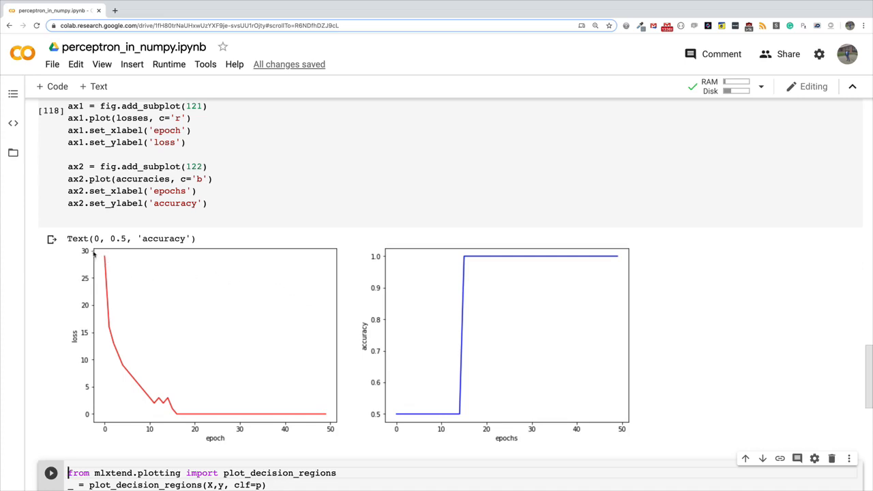
mouse_move(291, 423)
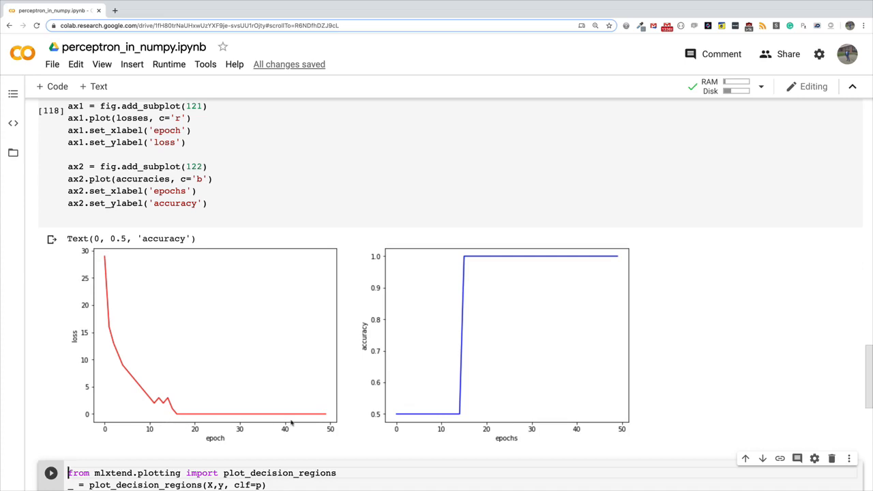
mouse_move(392, 421)
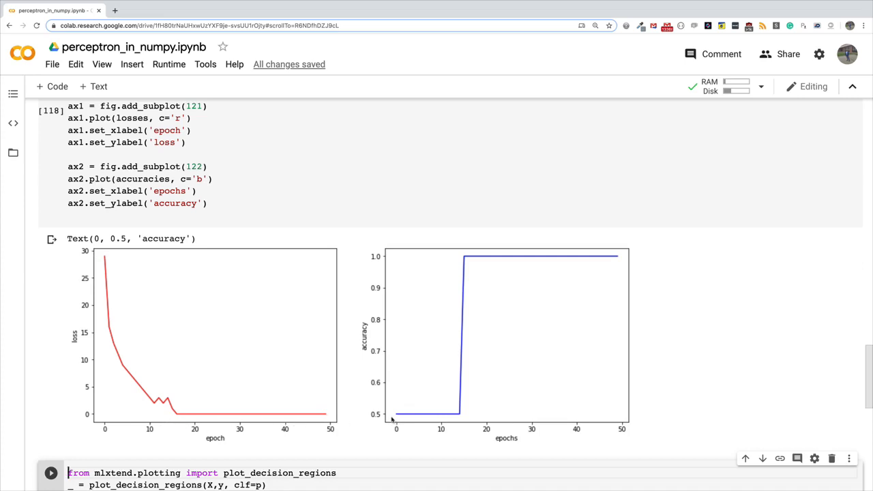
mouse_move(415, 418)
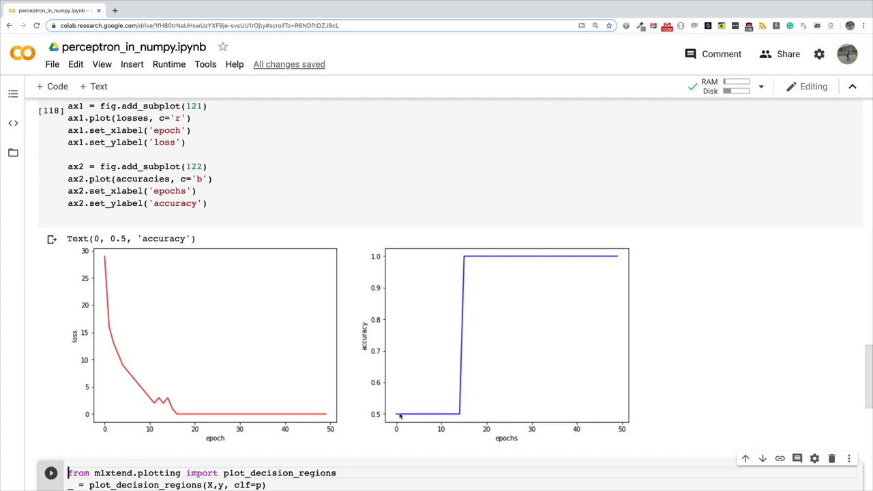
mouse_move(416, 416)
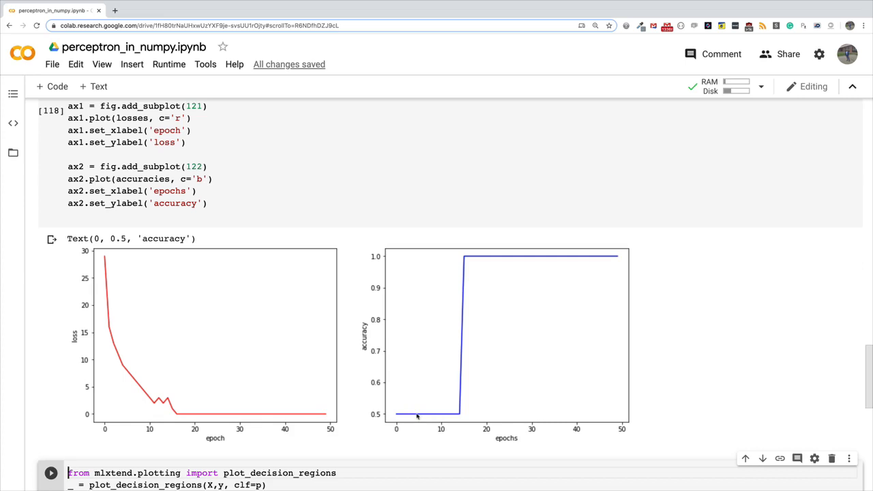
mouse_move(458, 423)
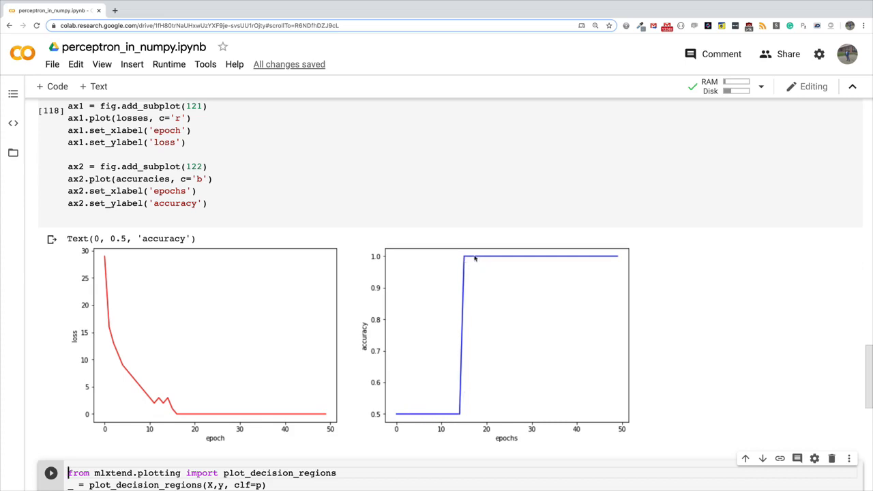
mouse_move(488, 344)
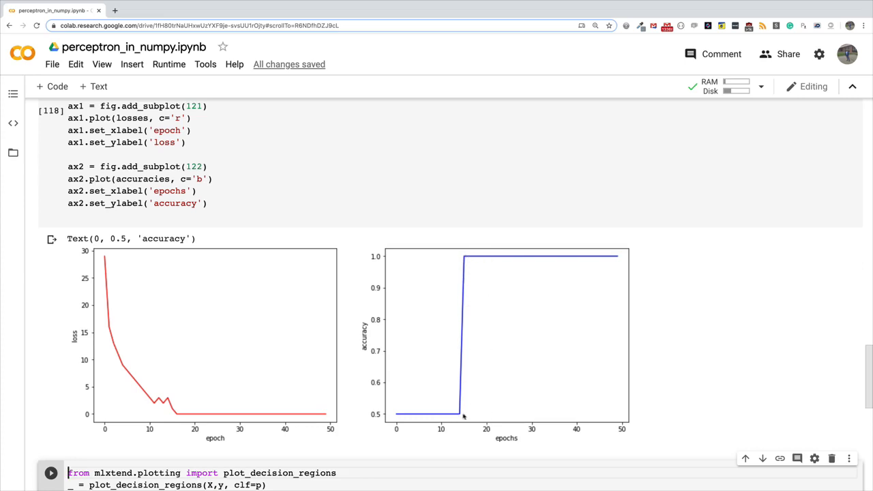
mouse_move(471, 270)
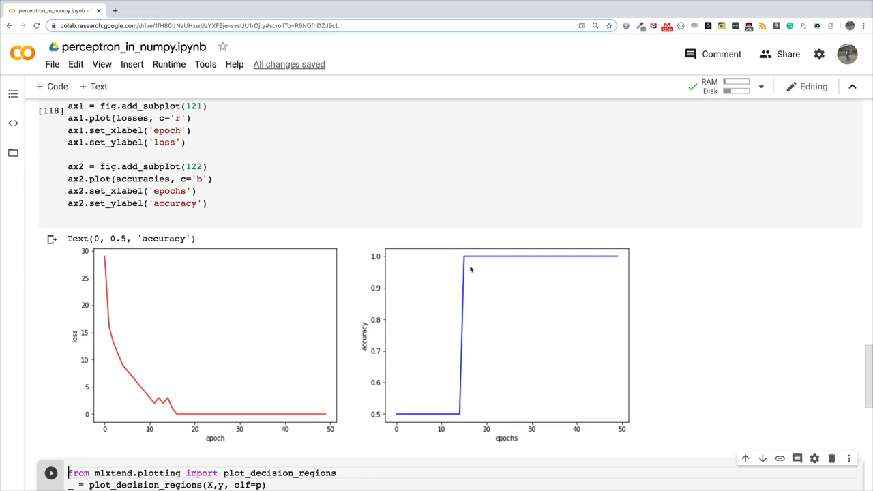
mouse_move(382, 267)
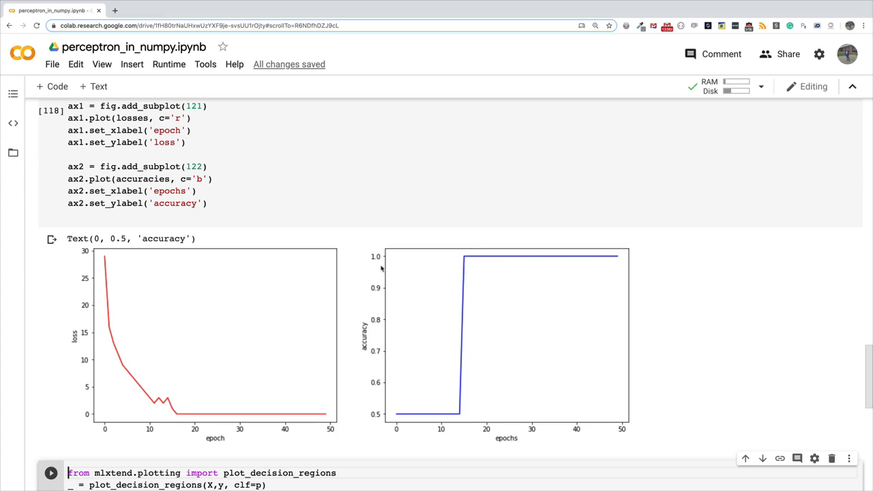
mouse_move(399, 281)
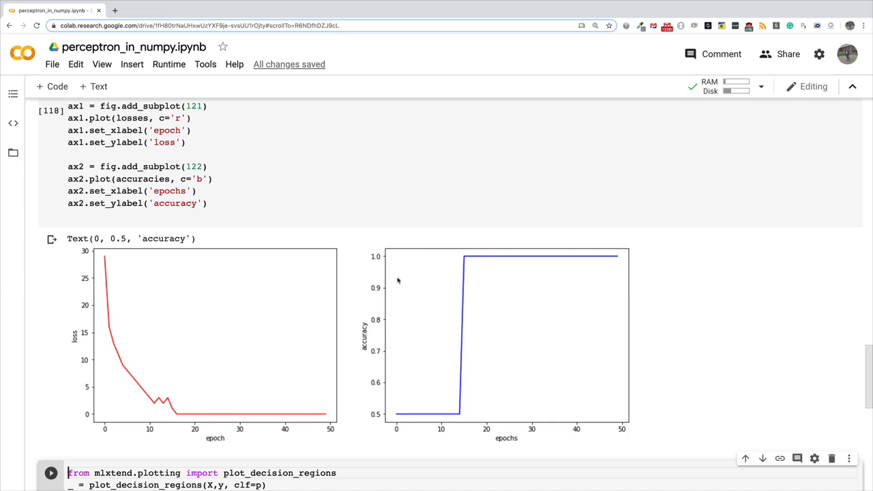
mouse_move(489, 346)
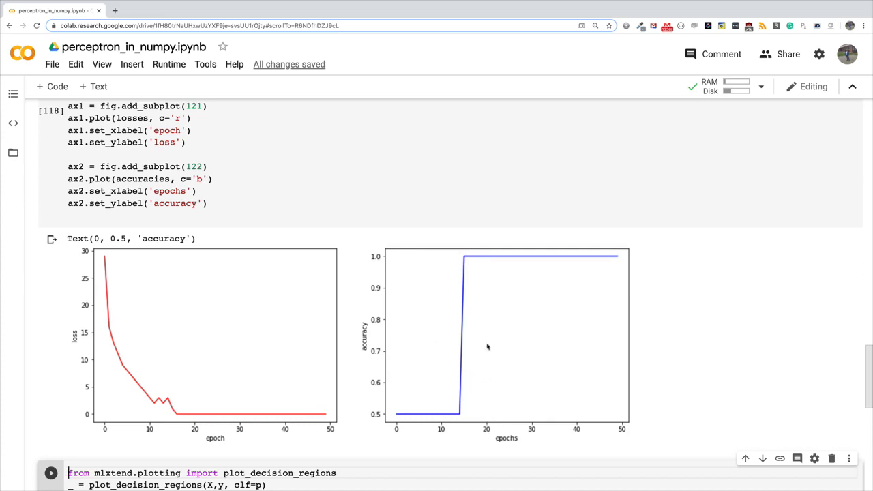
mouse_move(614, 259)
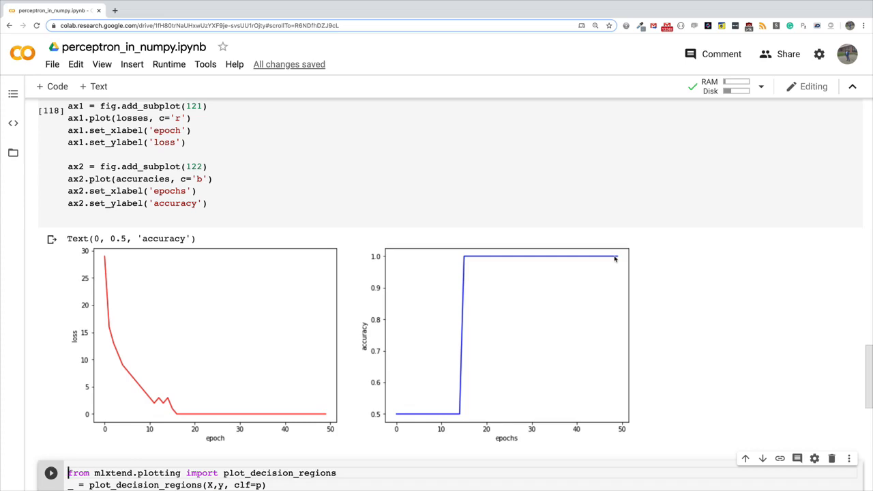
mouse_move(184, 417)
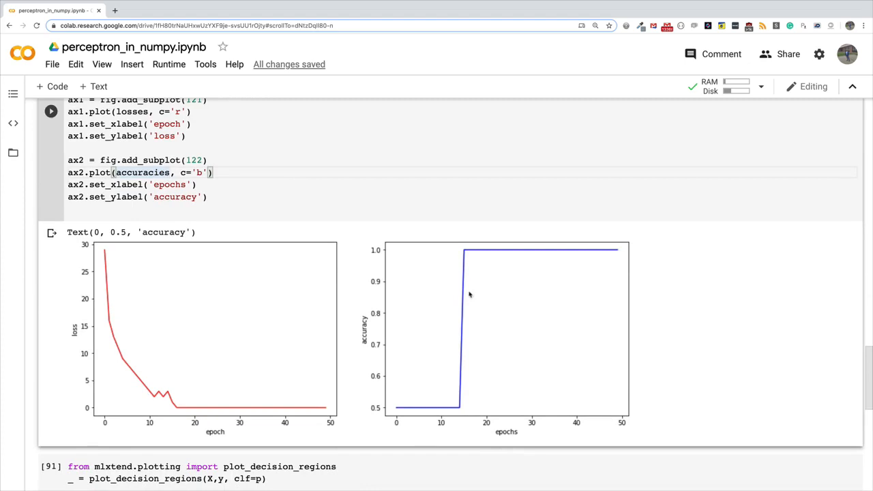
mouse_move(480, 382)
type("[")
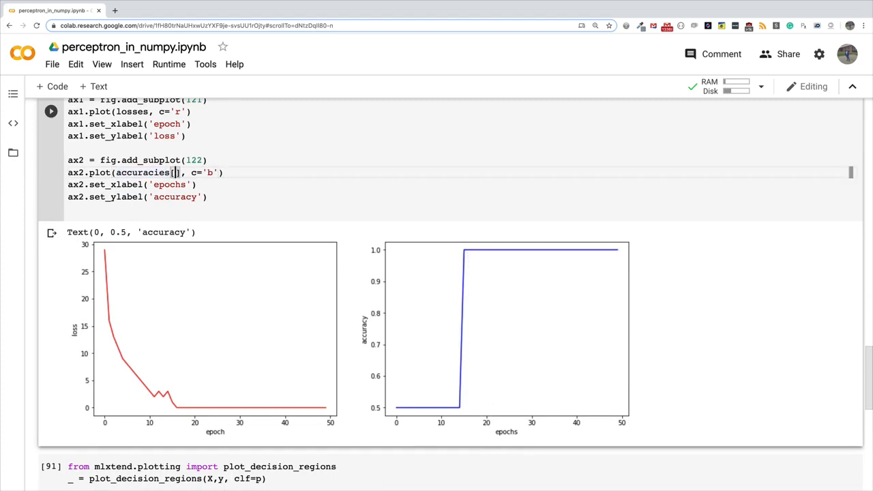
Slice the plotted accuracies to [:15], then to [:20], showing the jump to 1.0 near epoch 15.
type(":15")
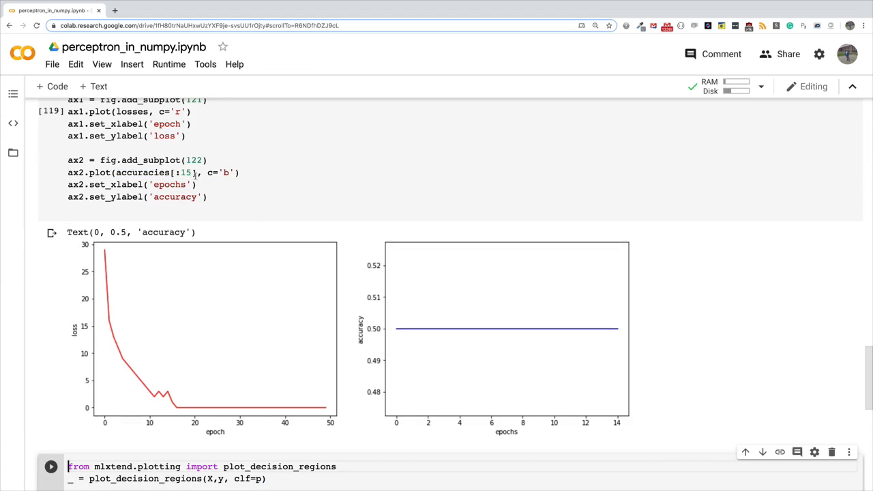
type("20")
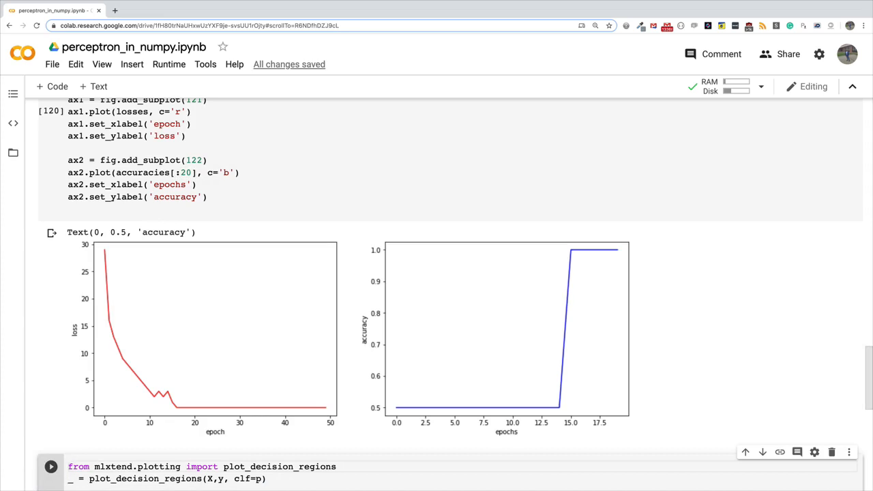
mouse_move(316, 348)
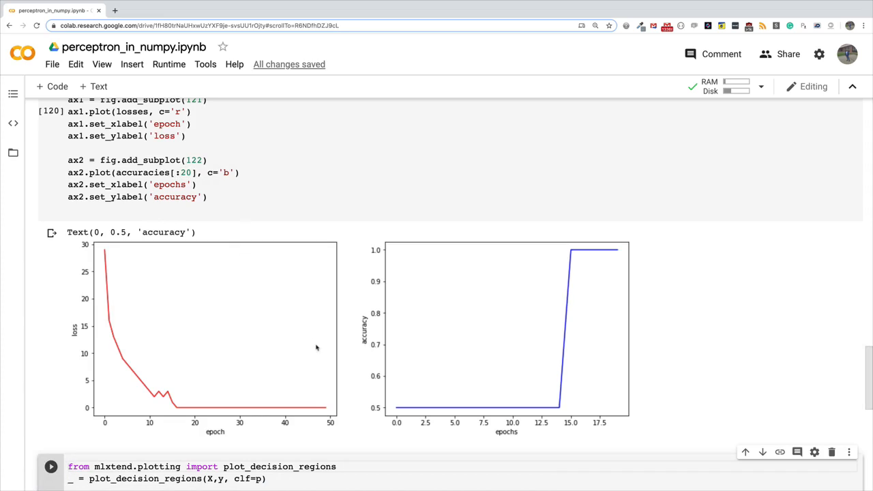
mouse_move(388, 415)
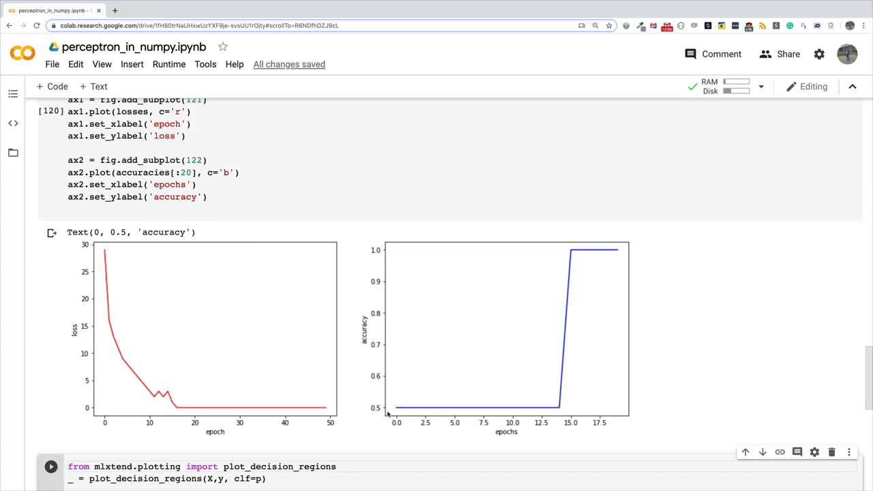
mouse_move(511, 415)
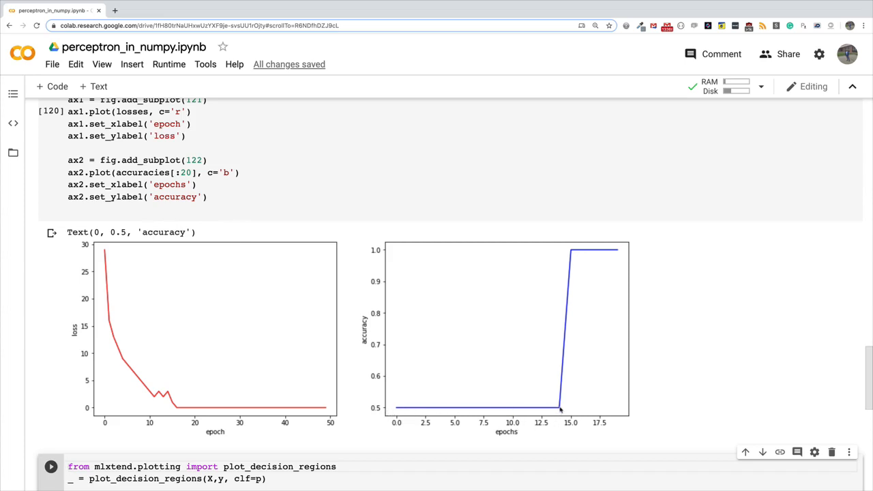
mouse_move(560, 338)
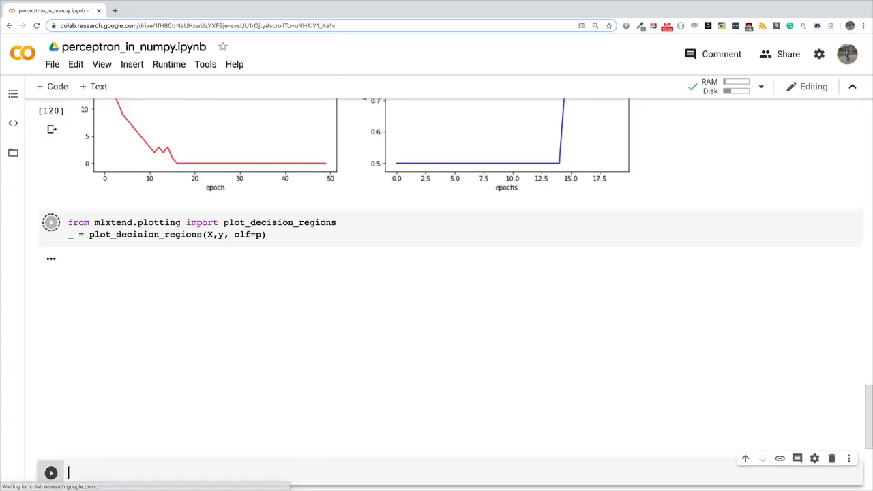
Run the plot_decision_regions cell to draw the linear boundary between the two classes.
left_click(50, 223)
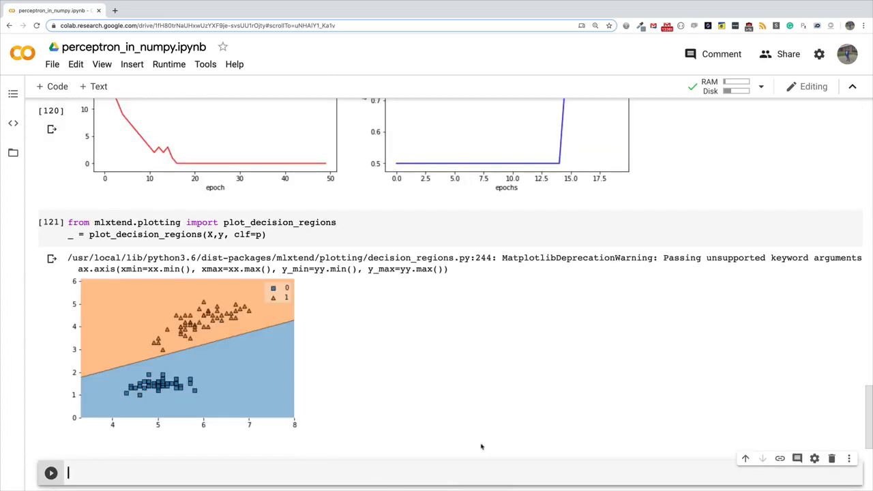
mouse_move(513, 383)
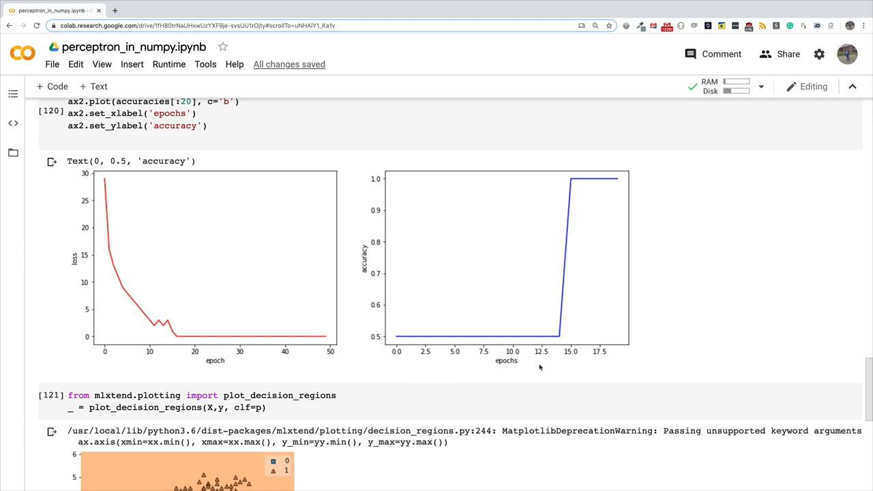
mouse_move(502, 320)
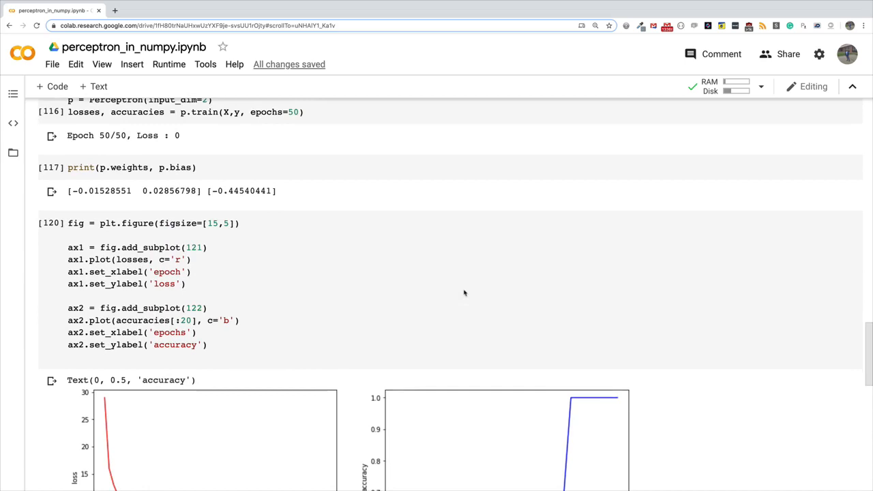
mouse_move(470, 303)
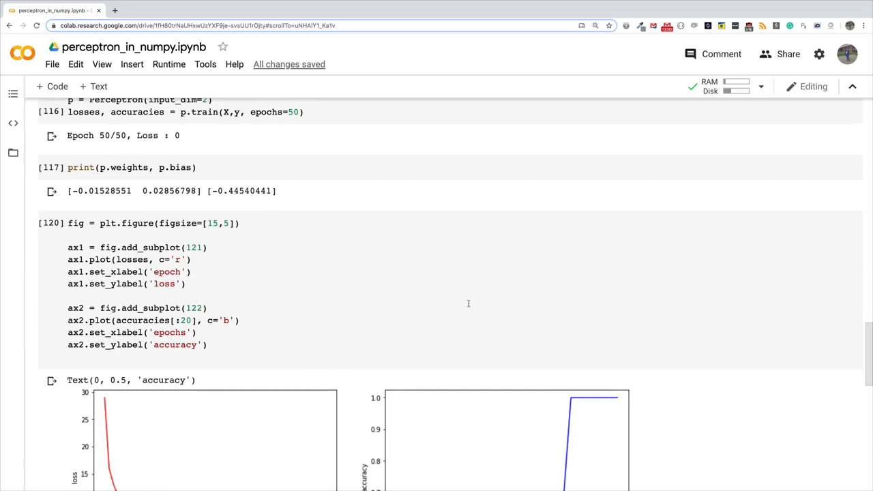